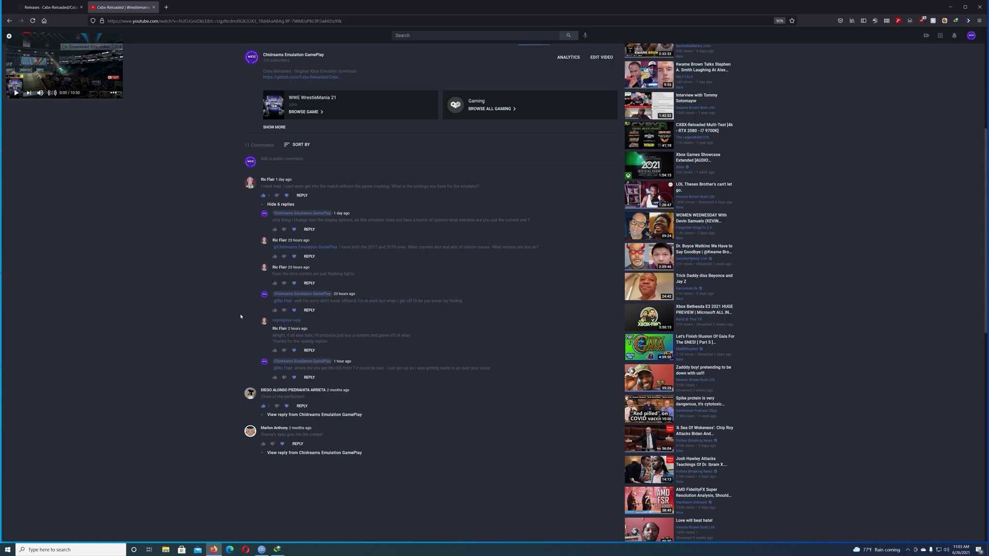
mouse_move(223, 329)
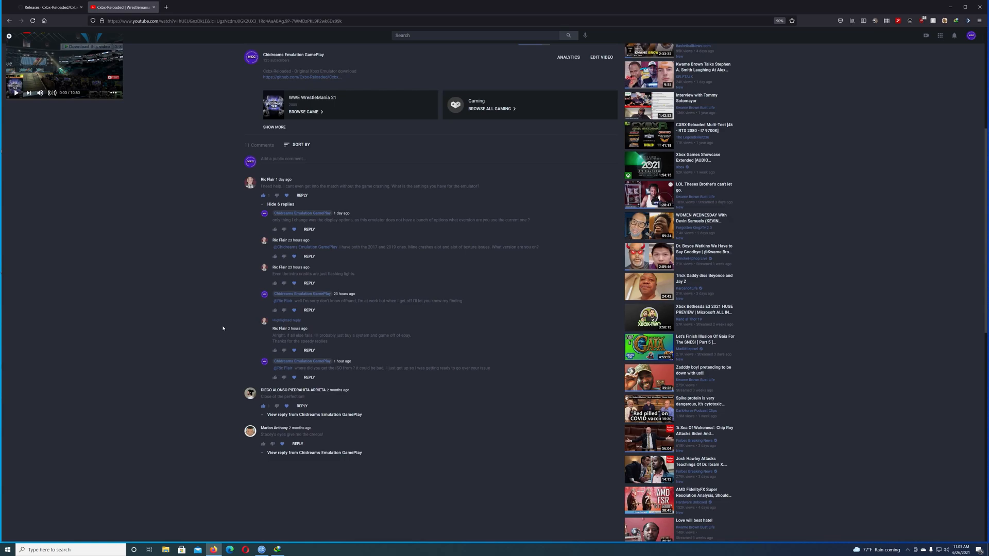
mouse_move(167, 134)
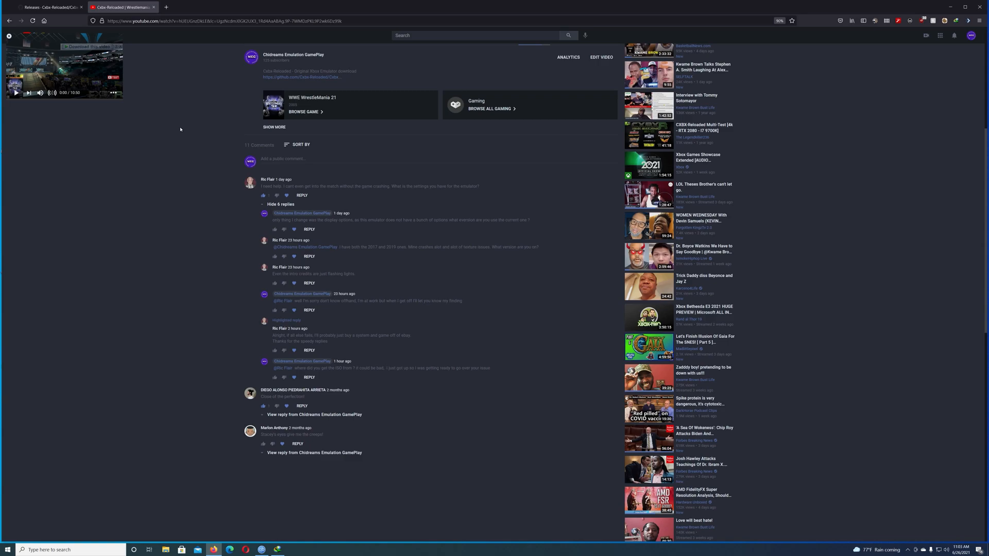
mouse_move(184, 48)
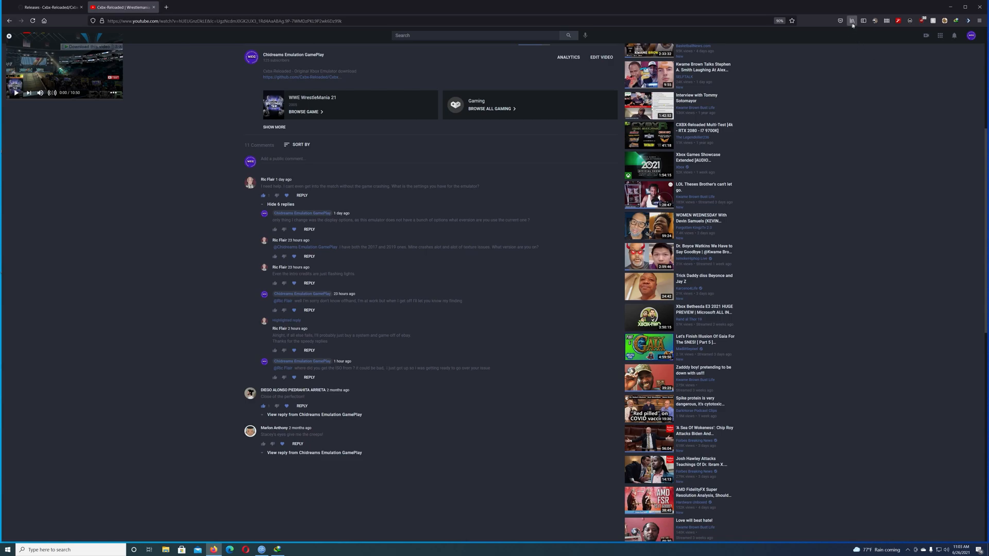
Load the bookmarked 'XBox CD-ROM Collection' Internet Archive page from the Bookmarks menu.
click(850, 21)
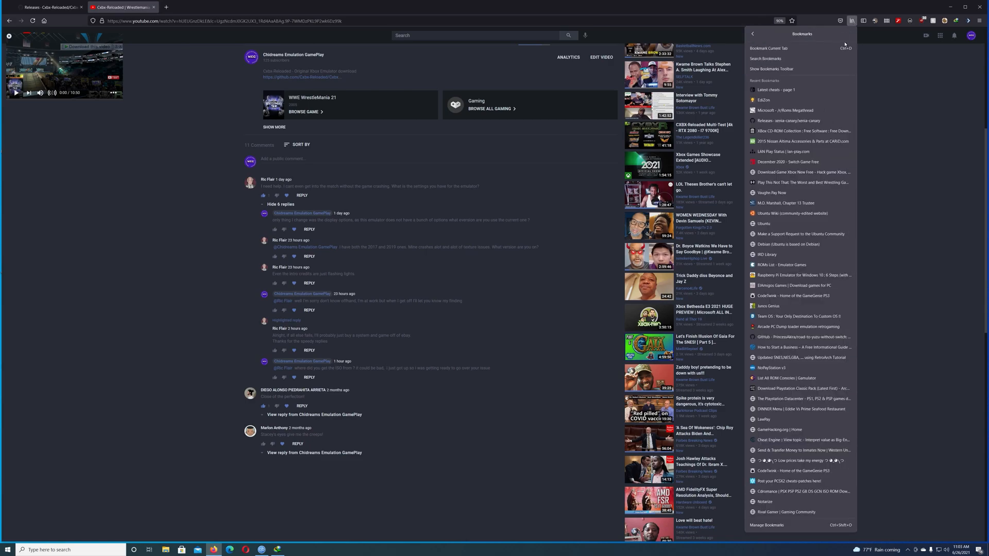
mouse_move(801, 141)
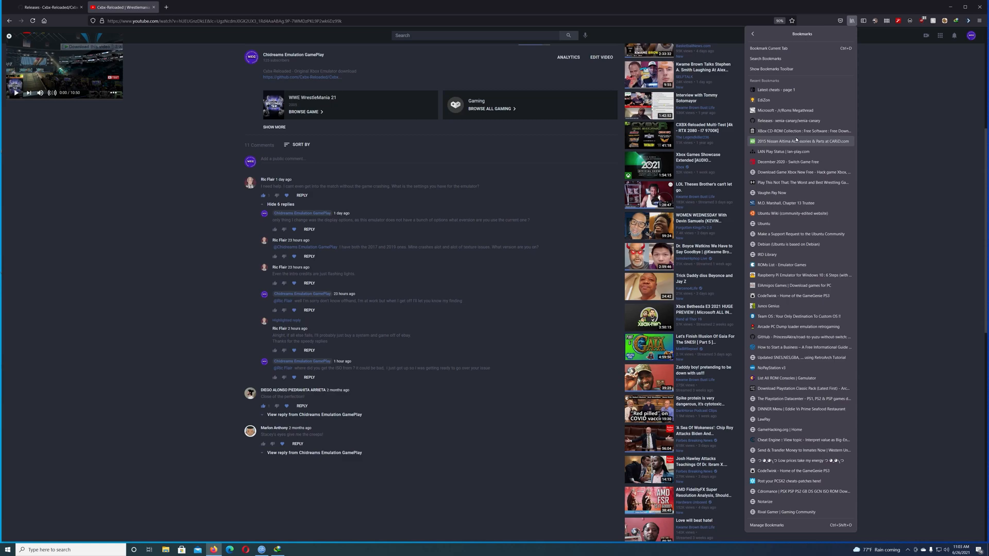
mouse_move(799, 140)
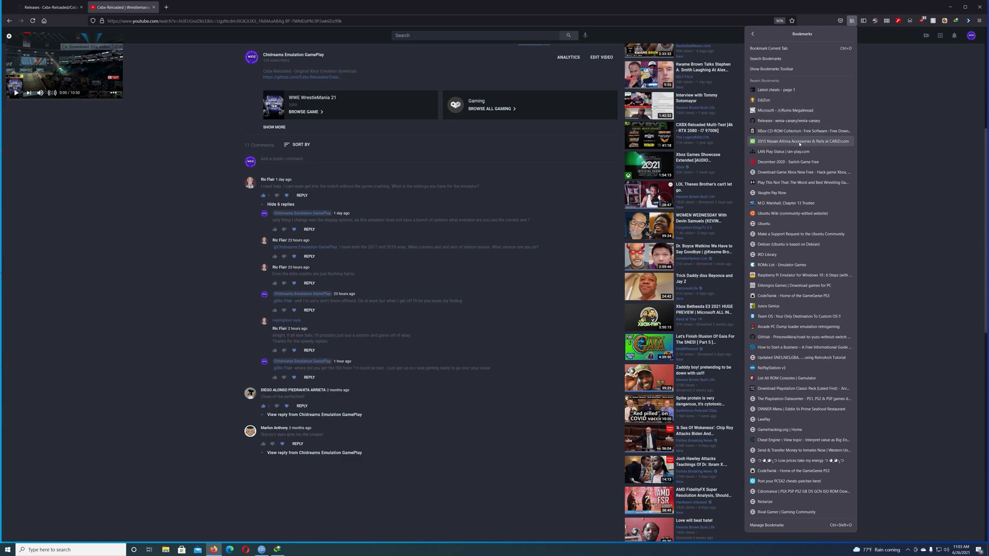
click(802, 131)
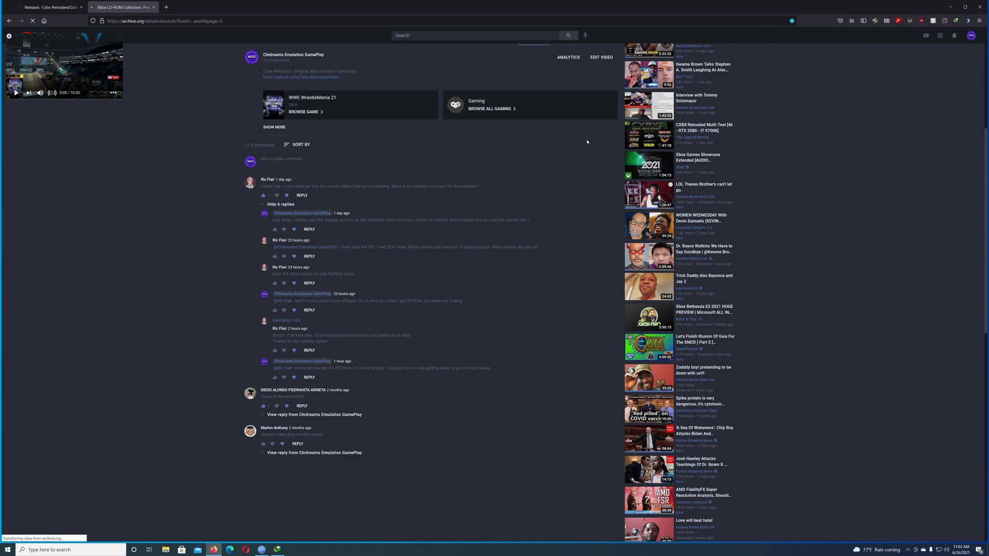
click(125, 6)
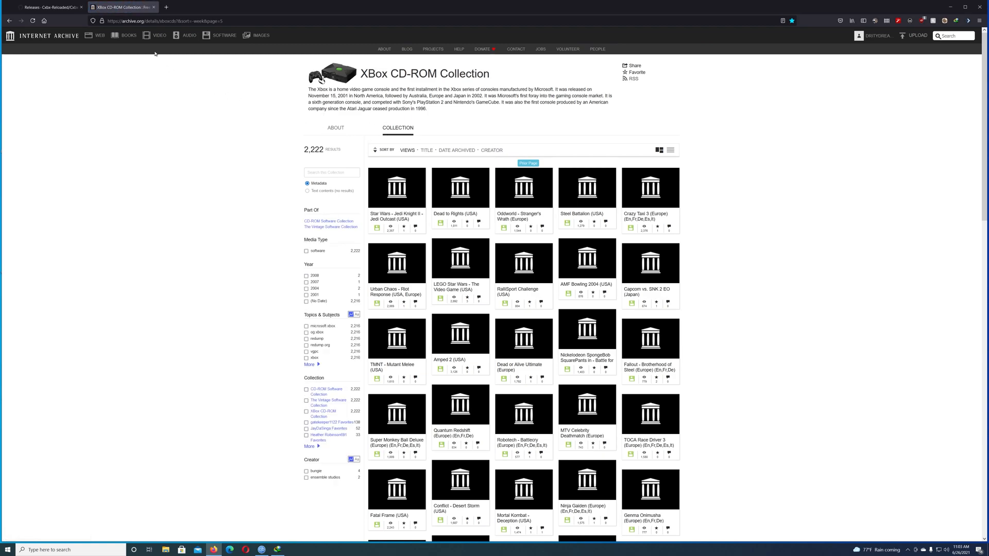
mouse_move(269, 127)
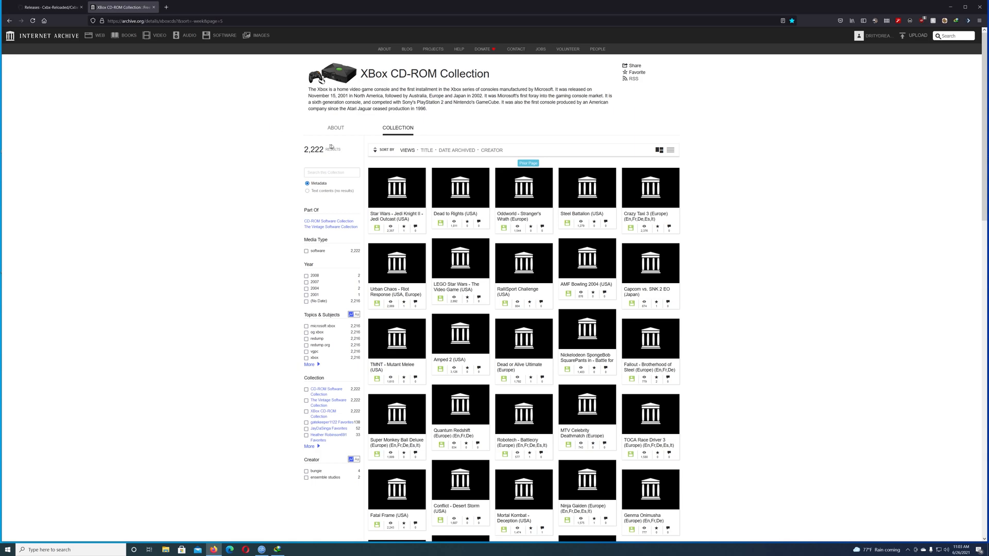
mouse_move(362, 153)
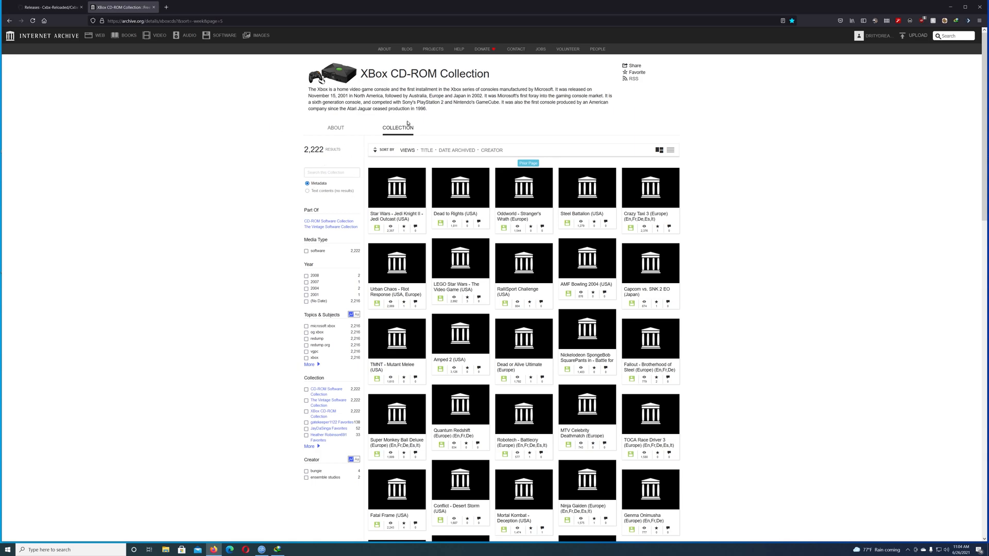
mouse_move(414, 125)
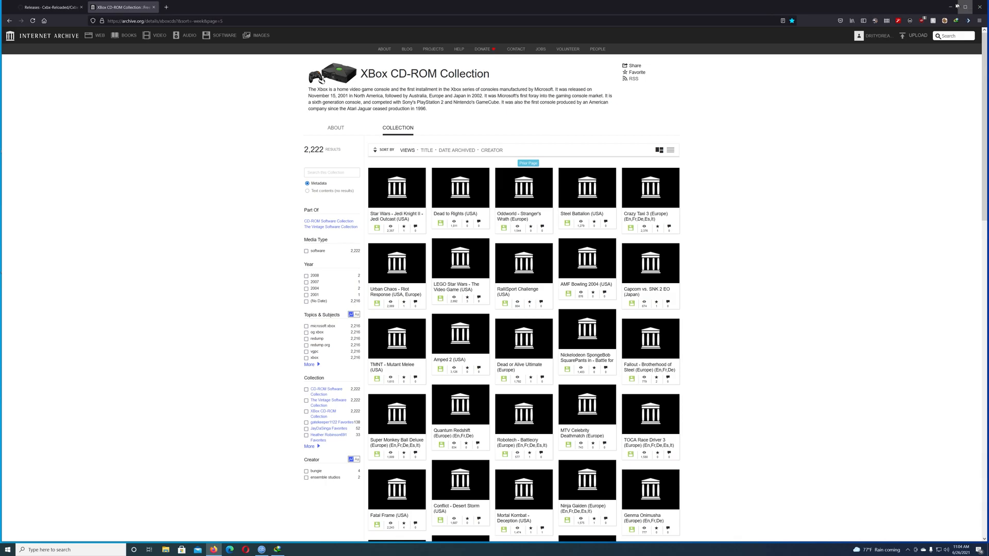
Minimize Firefox and open WWE Raw 2's default.xbe in Cxbx-Reloaded via Open Xbe.
click(960, 5)
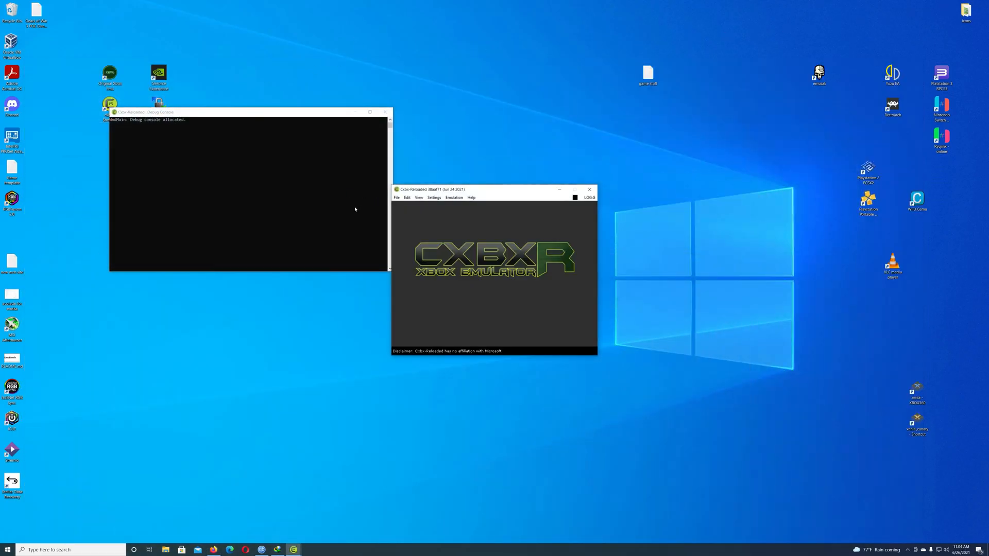
click(397, 198)
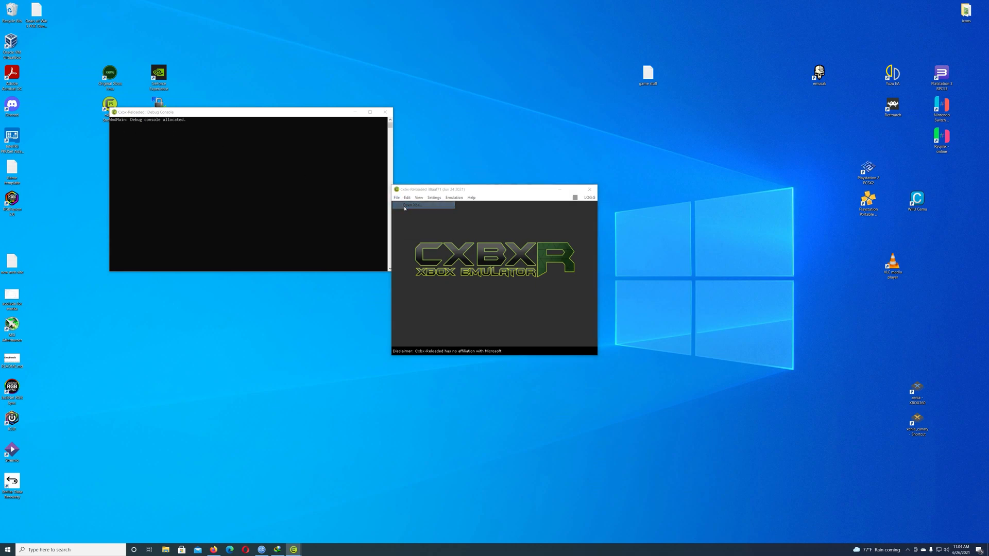
click(414, 204)
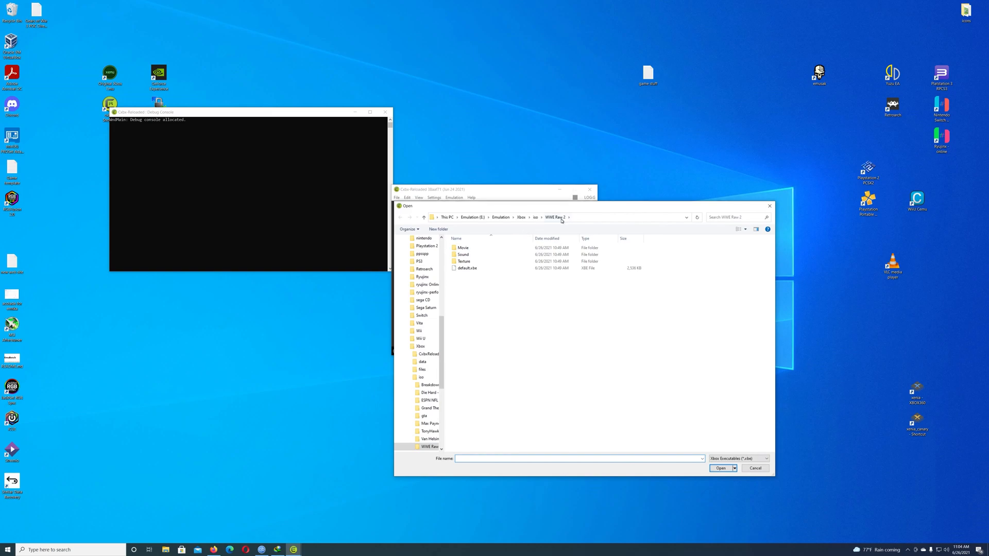
mouse_move(552, 222)
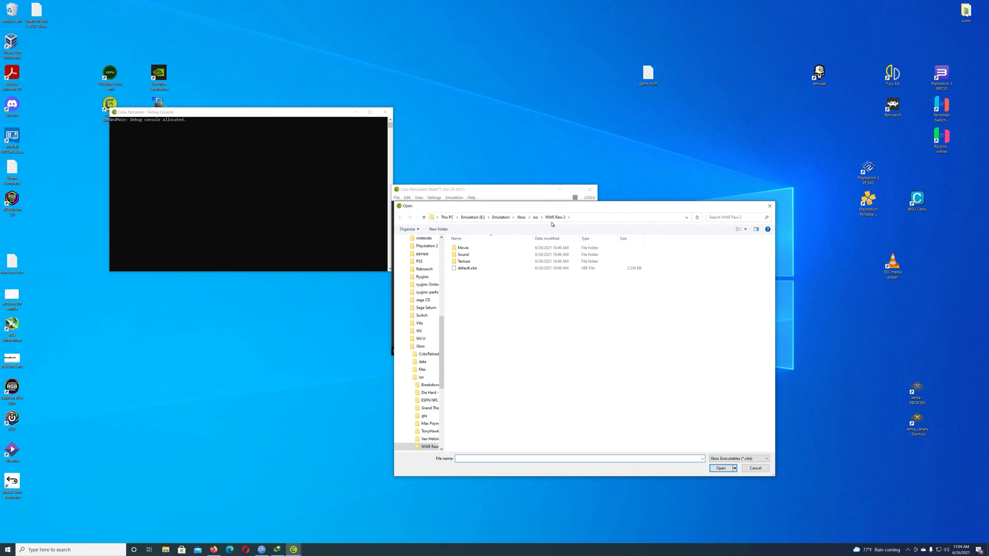
click(468, 268)
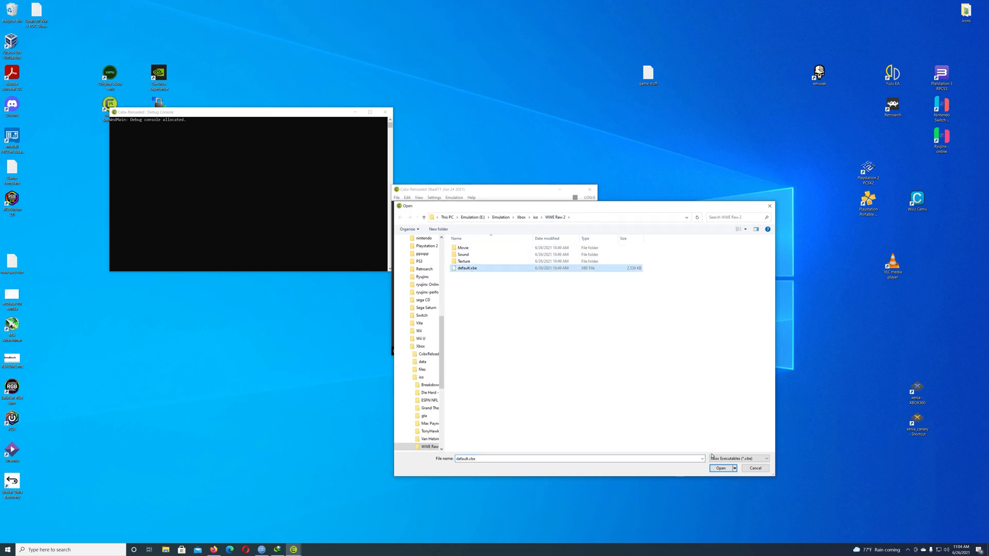
click(721, 469)
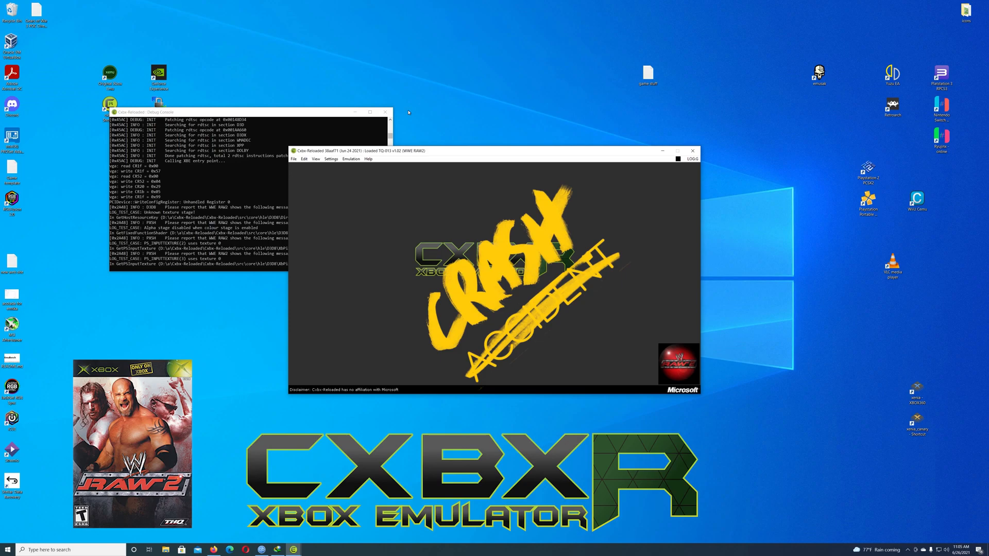
mouse_move(398, 157)
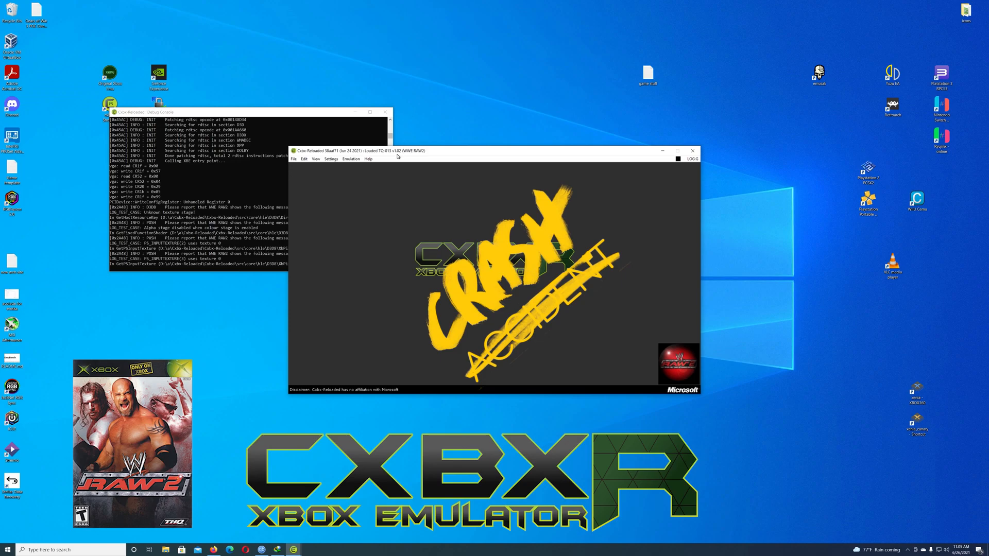
Stop emulation, close the Xbe and exit Cxbx-Reloaded from the File and Emulation menus.
click(293, 159)
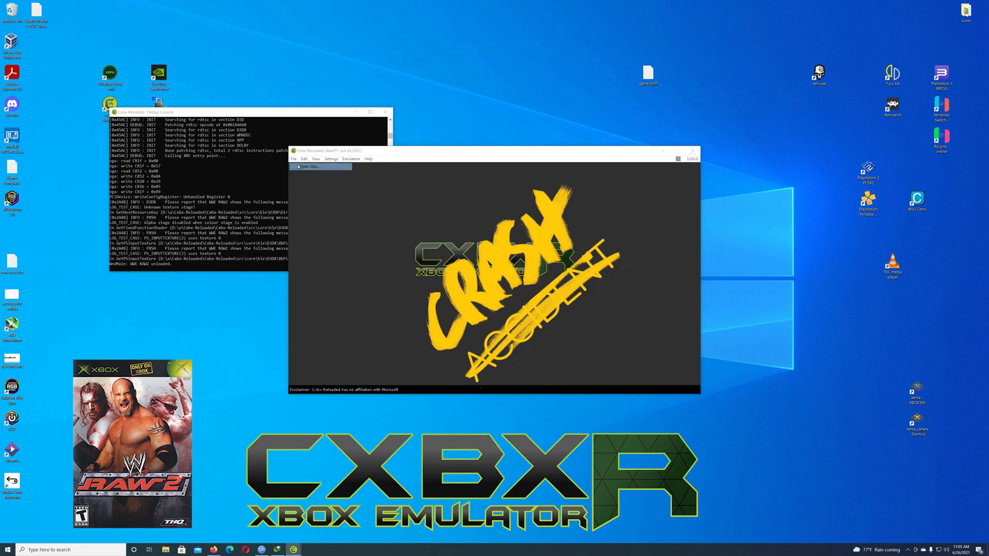
click(309, 167)
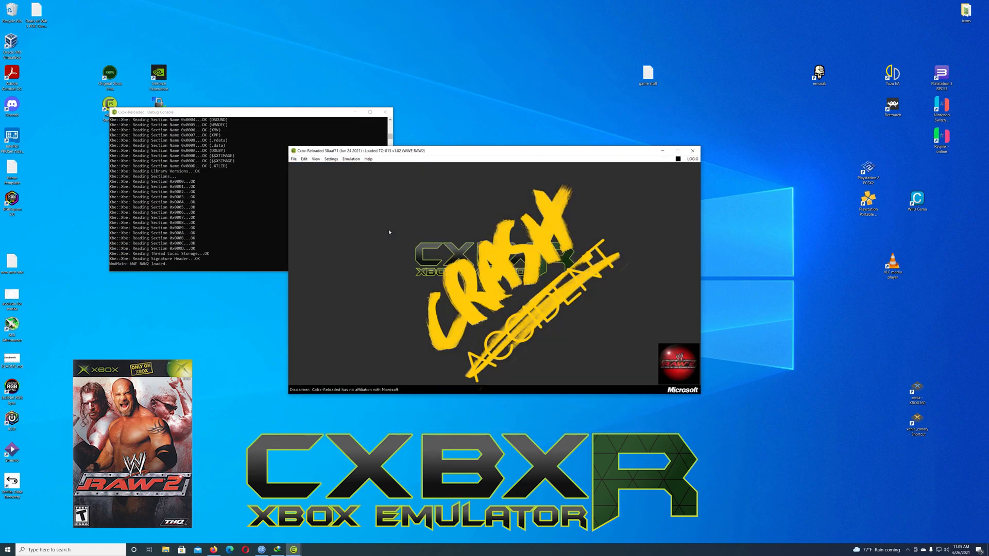
click(351, 159)
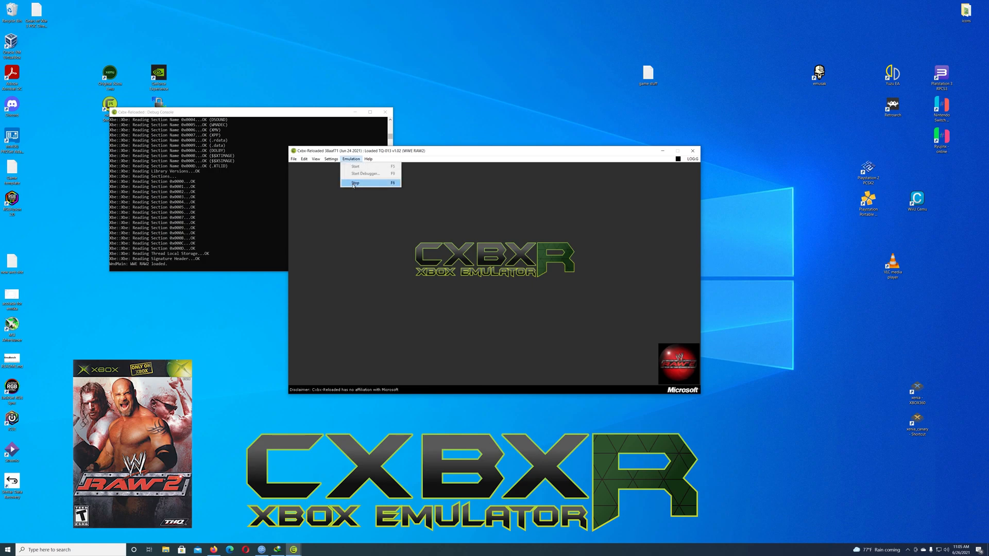
click(293, 158)
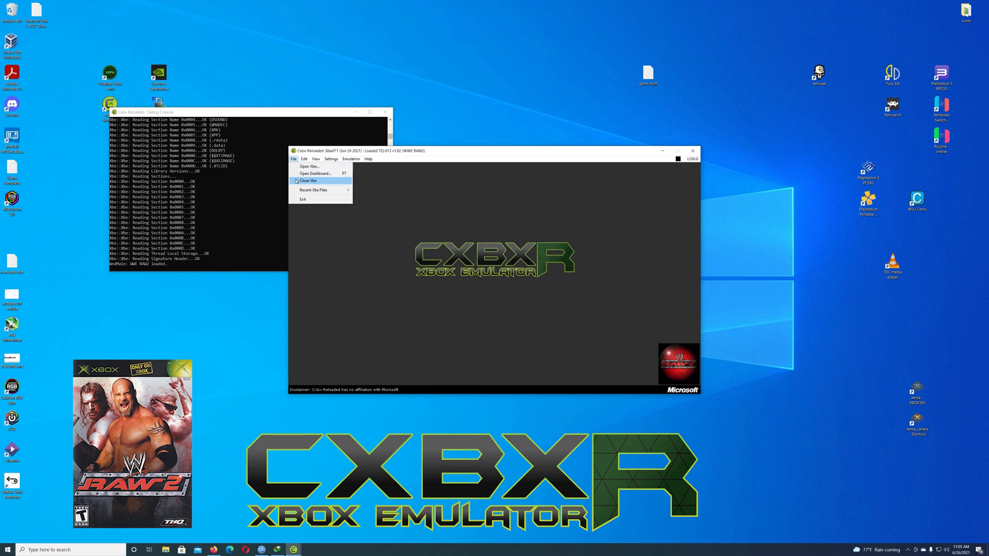
click(308, 180)
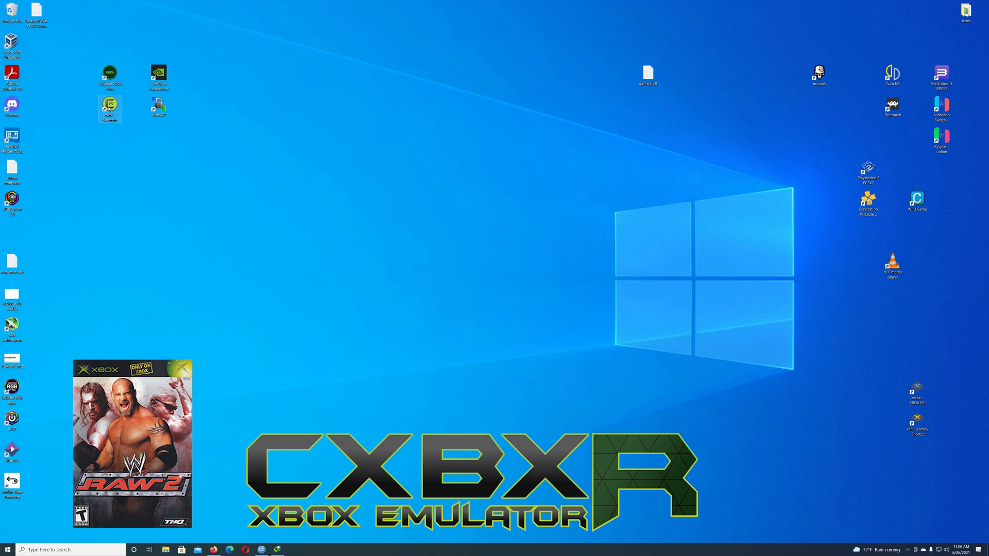
Start Cxbx-Reloaded from the desktop shortcut and reopen WWE Raw 2's default.xbe.
double_click(109, 105)
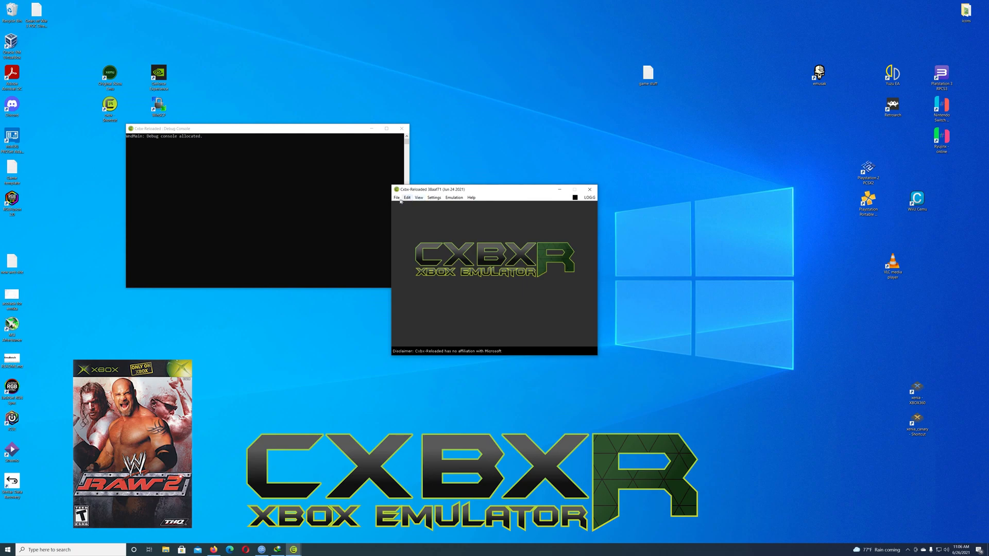
click(396, 197)
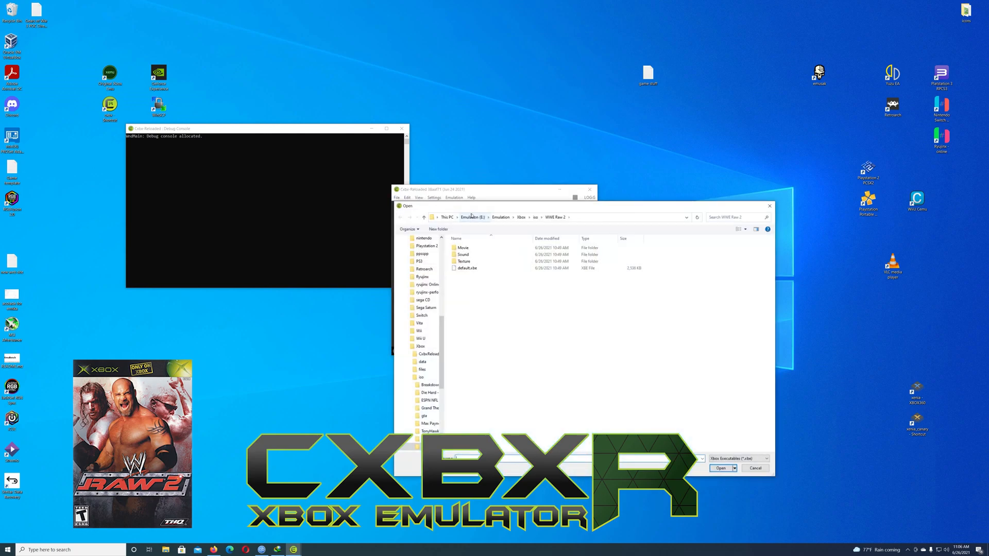
click(721, 468)
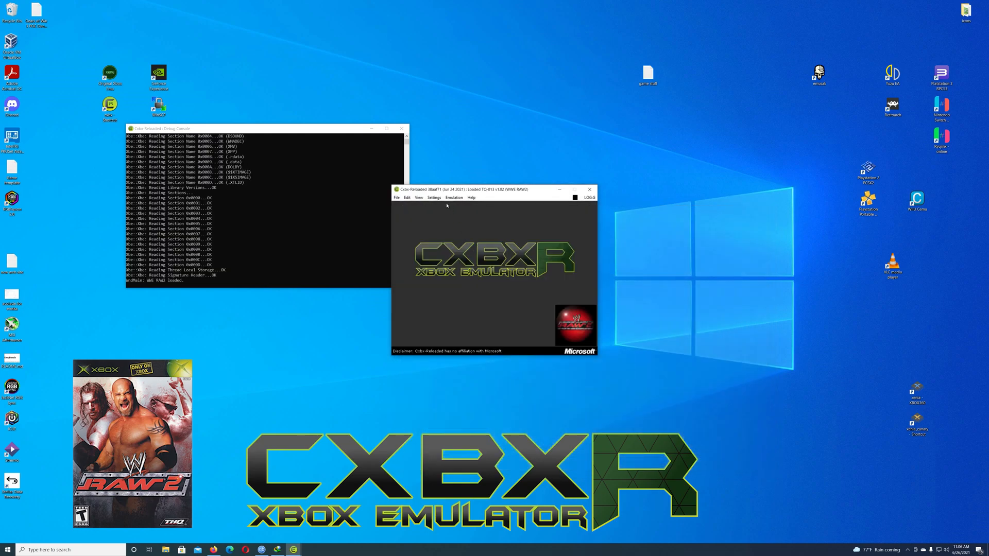